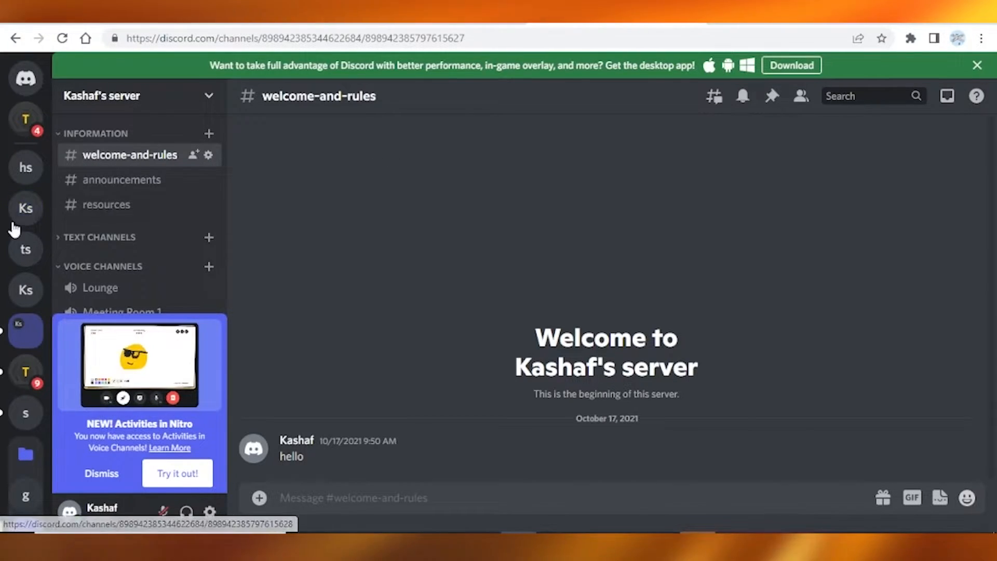
mouse_move(25, 249)
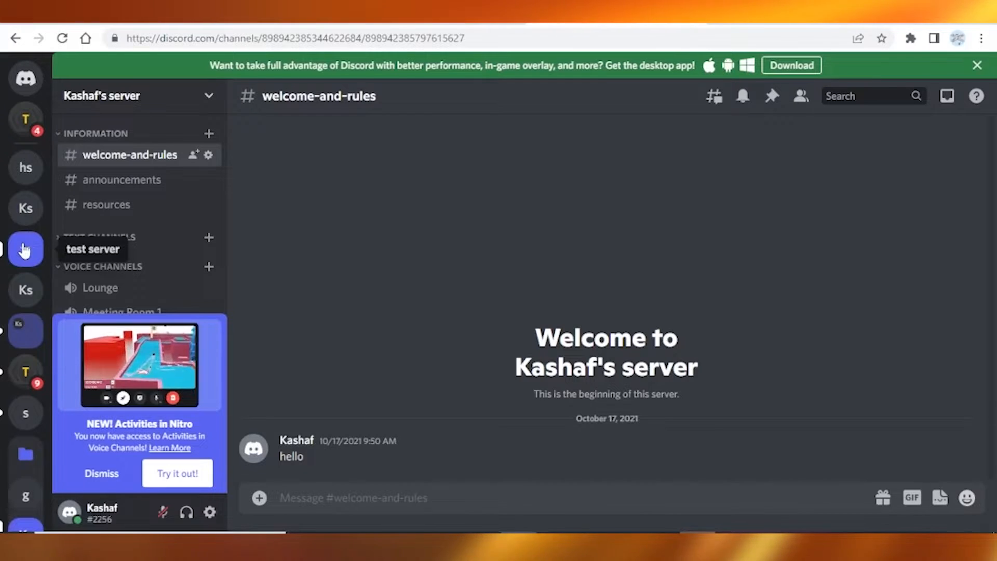
Switch to the test server so its general channel is showing.
left_click(25, 249)
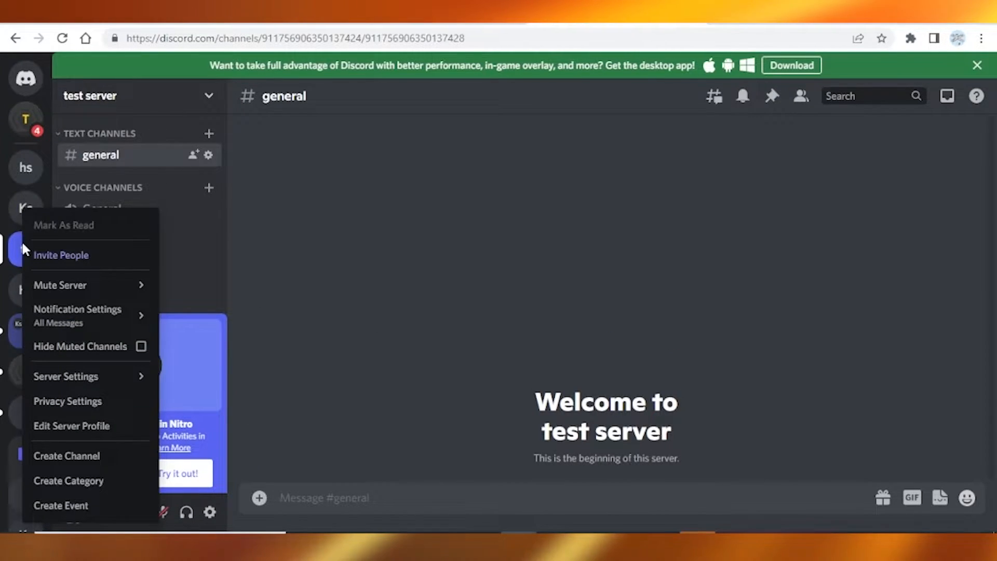
mouse_move(88, 286)
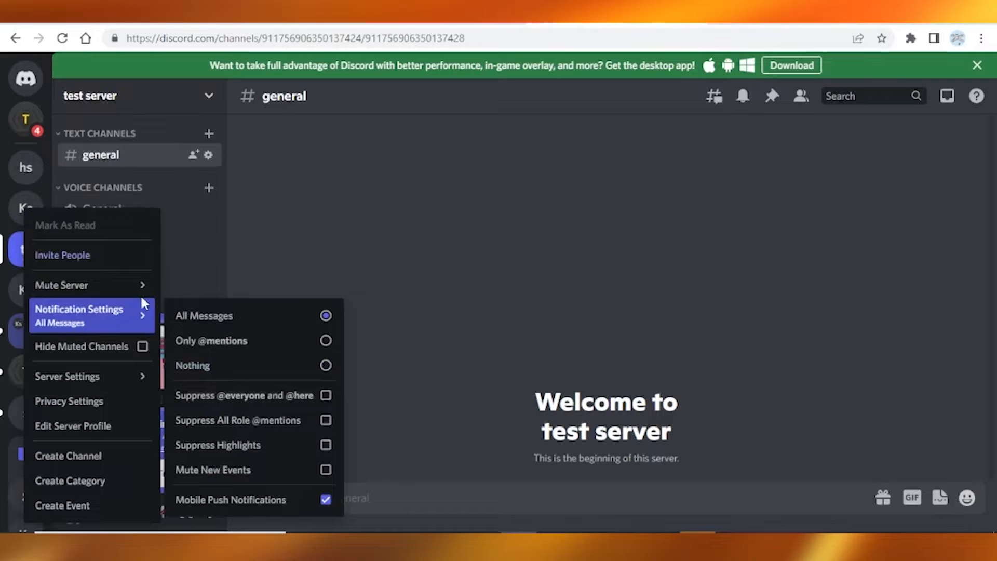
mouse_move(76, 285)
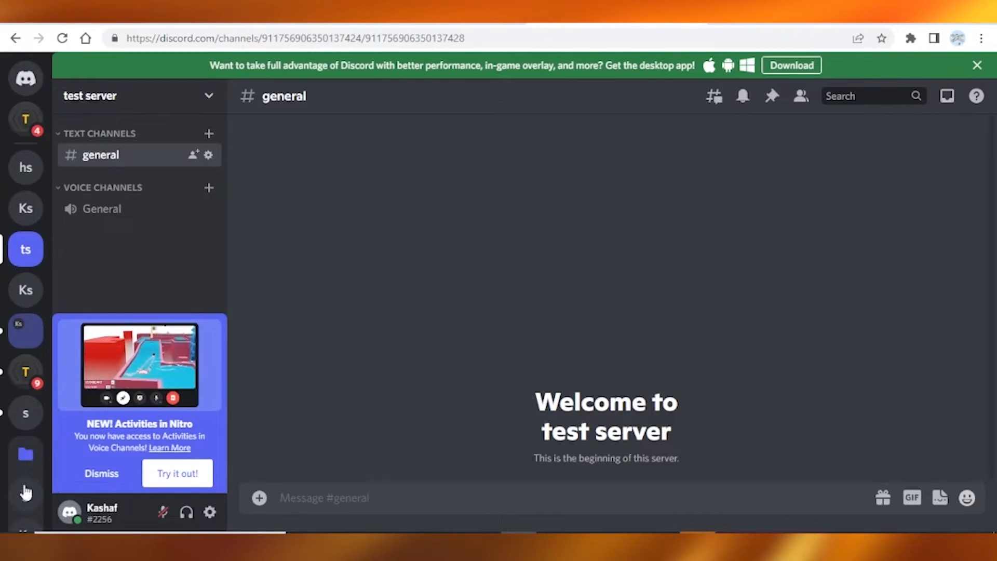
Group the test server with the study server in one server folder.
left_click(26, 331)
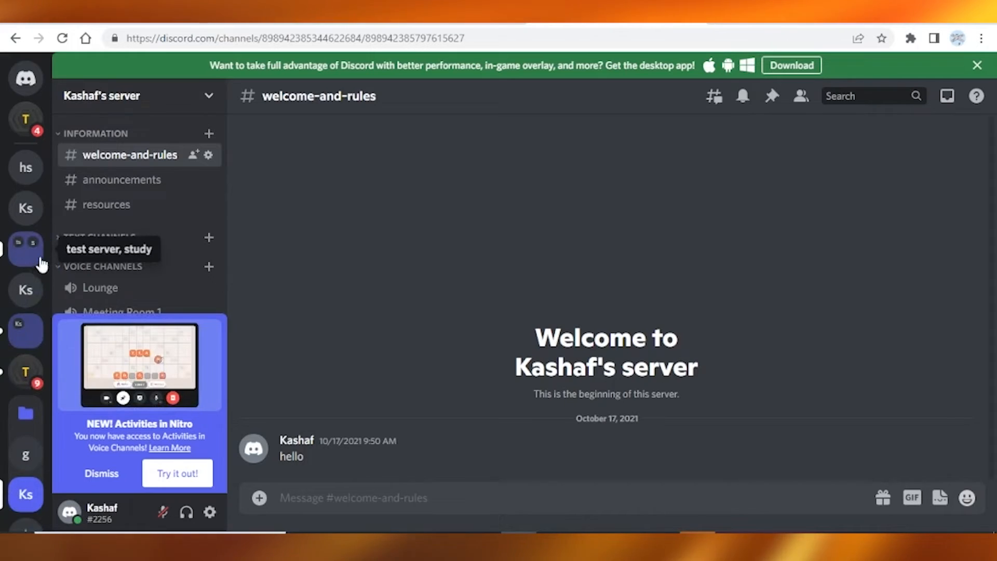
mouse_move(663, 284)
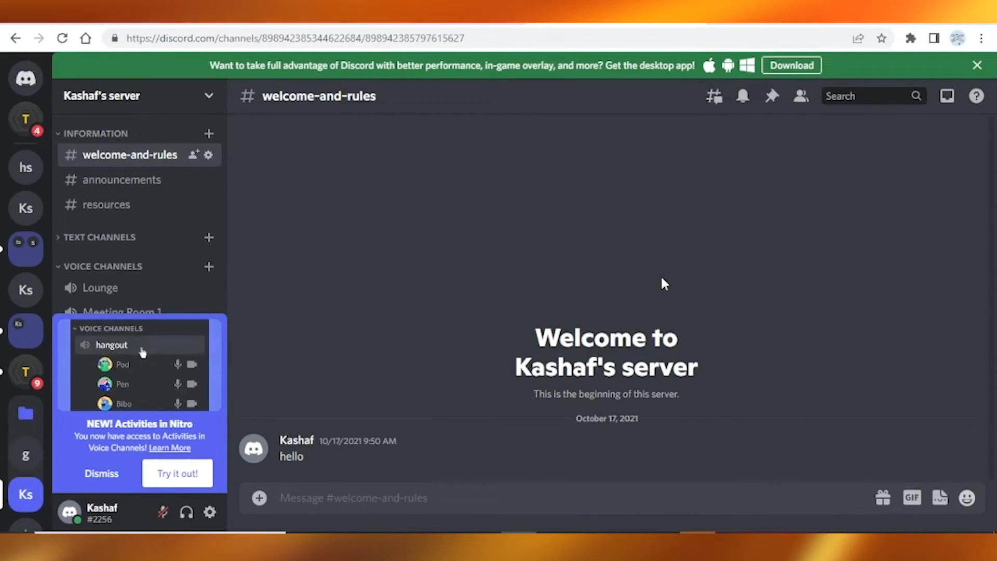
left_click(111, 345)
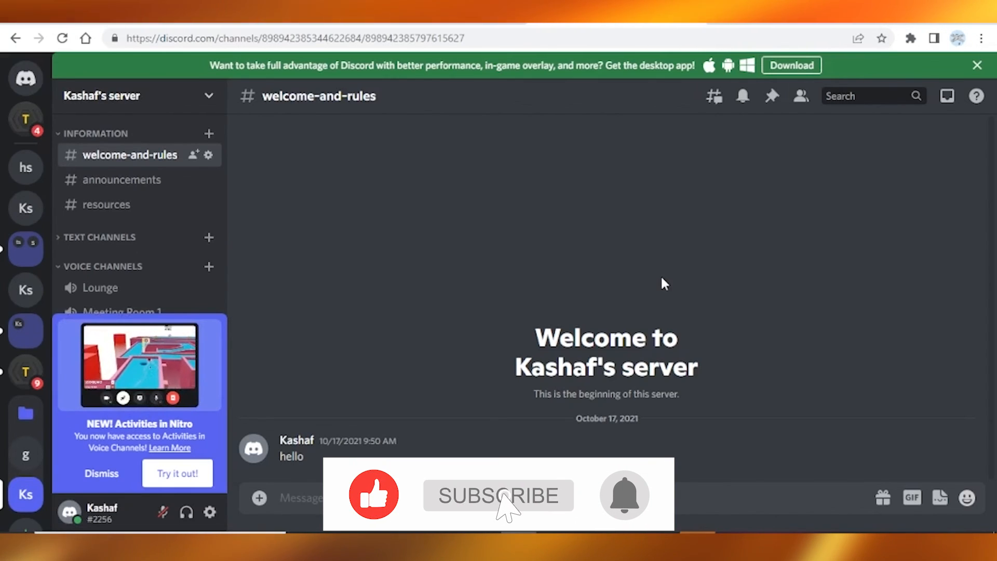
left_click(499, 496)
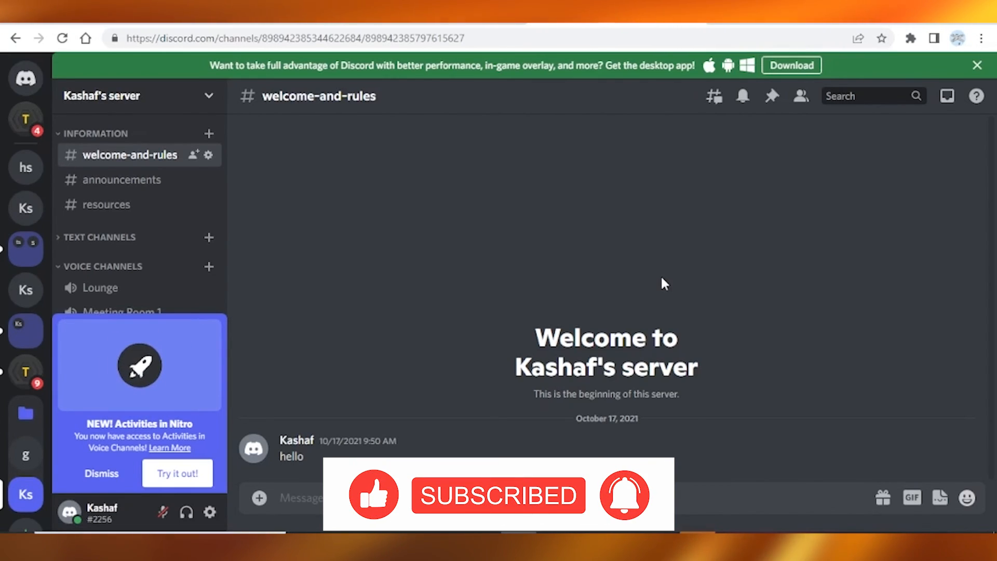